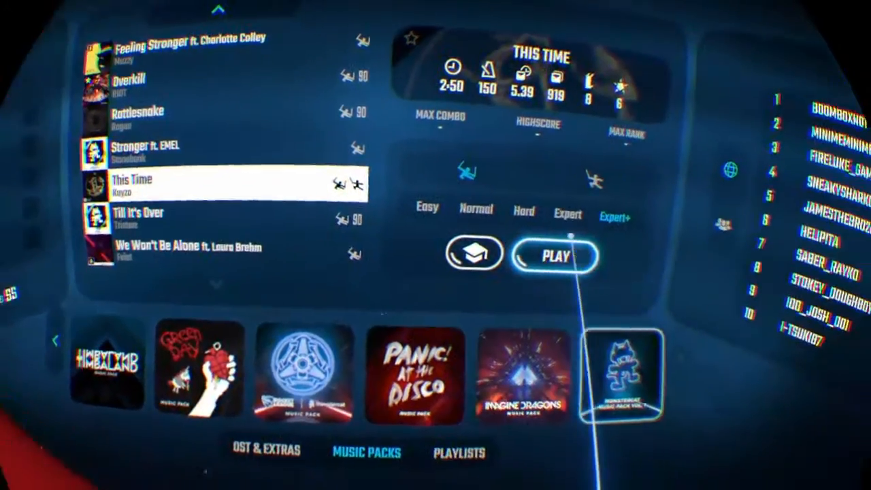
# Start playing 'This Time' on Expert difficulty from the song menu.
pyautogui.click(559, 256)
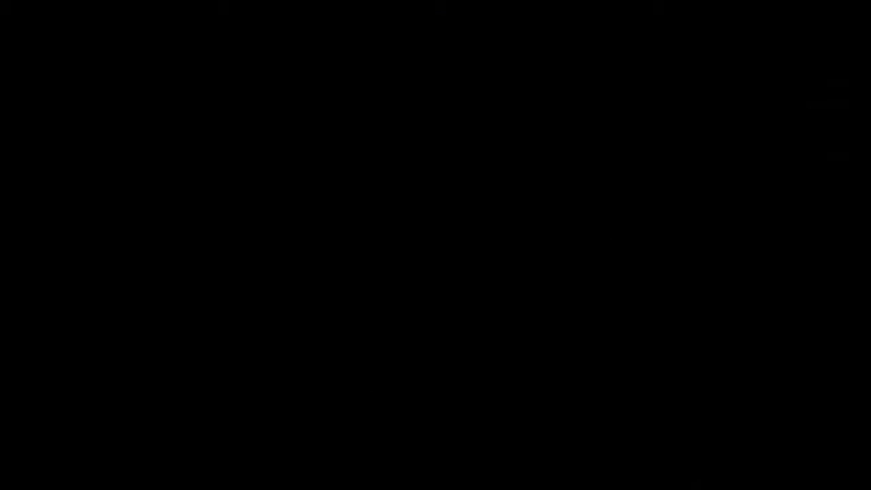